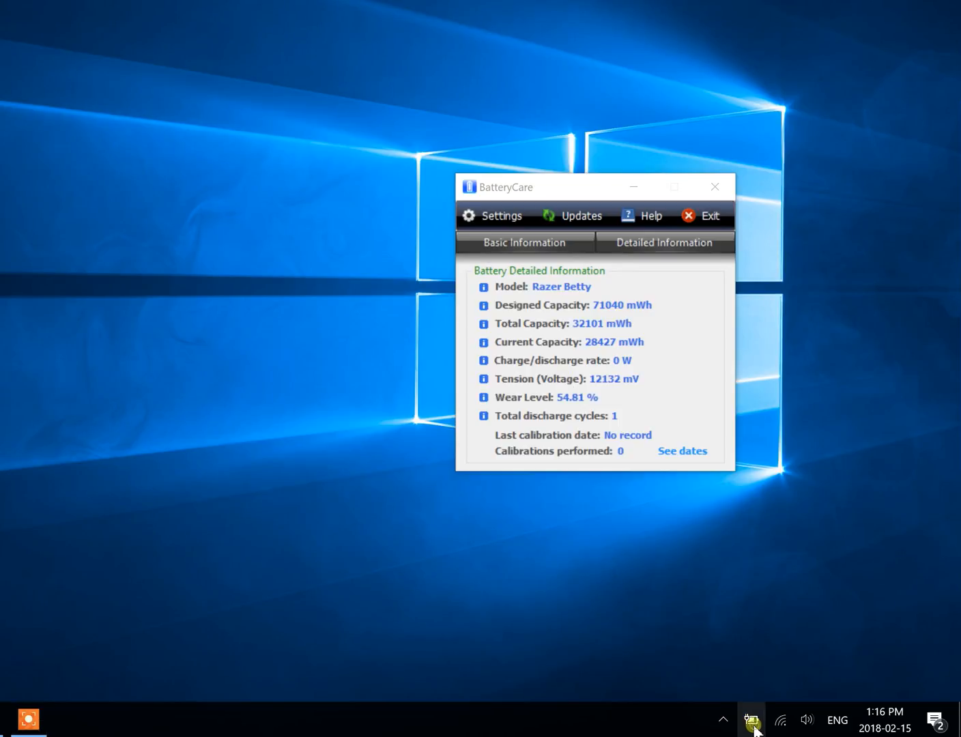
Step: Show the Windows battery flyout at 88% from the system tray beside BatteryCare's panel
click(751, 721)
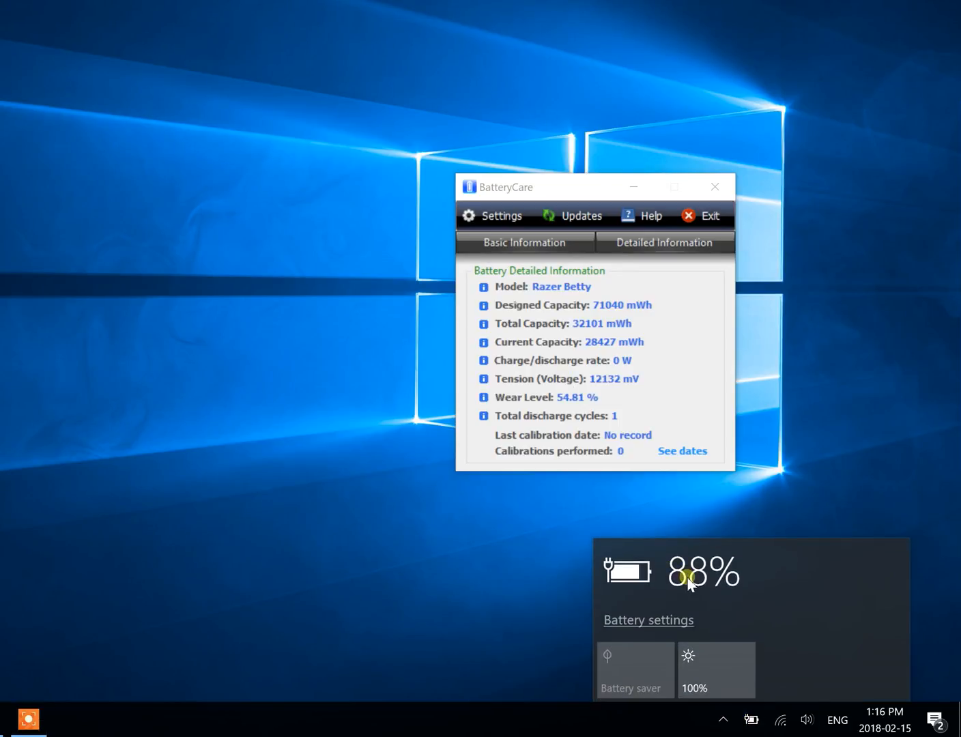
mouse_move(637, 467)
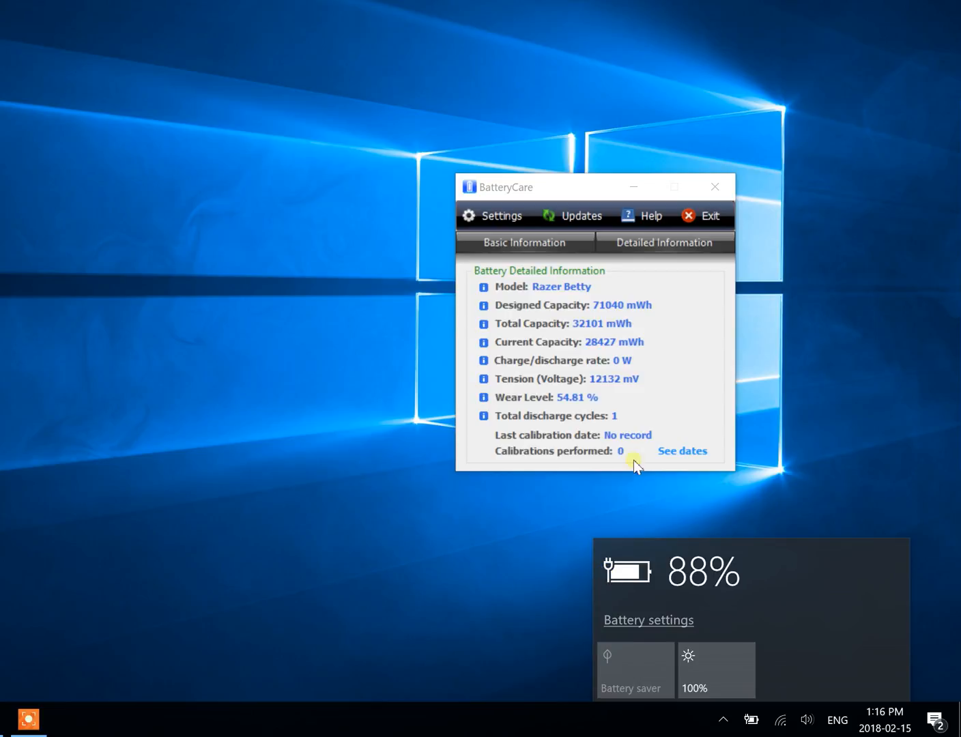
mouse_move(620, 369)
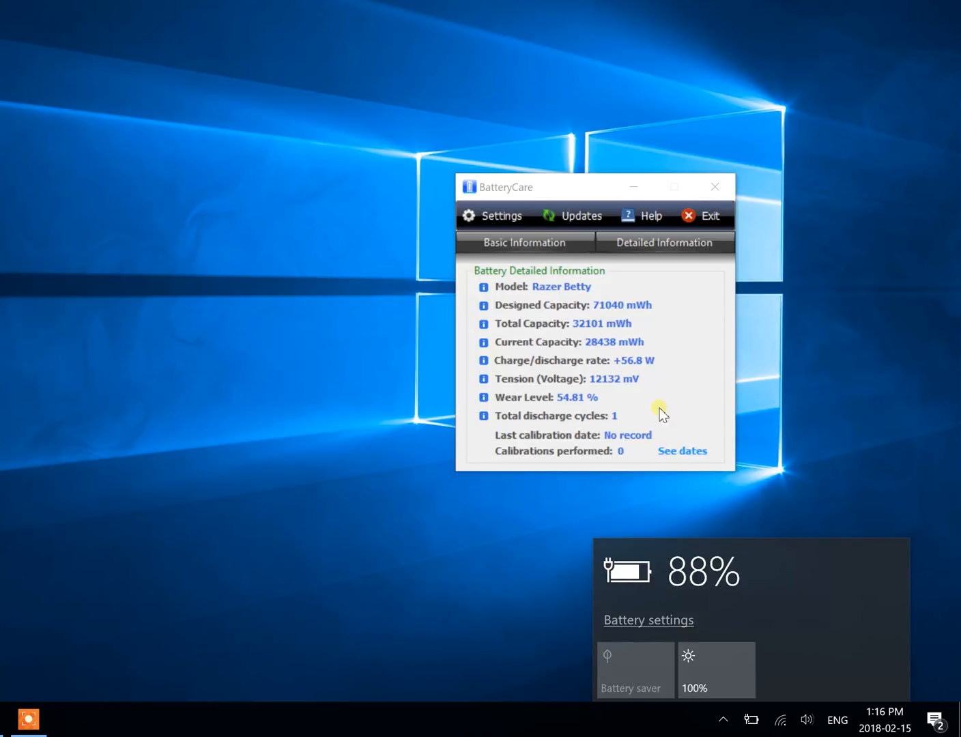
mouse_move(628, 371)
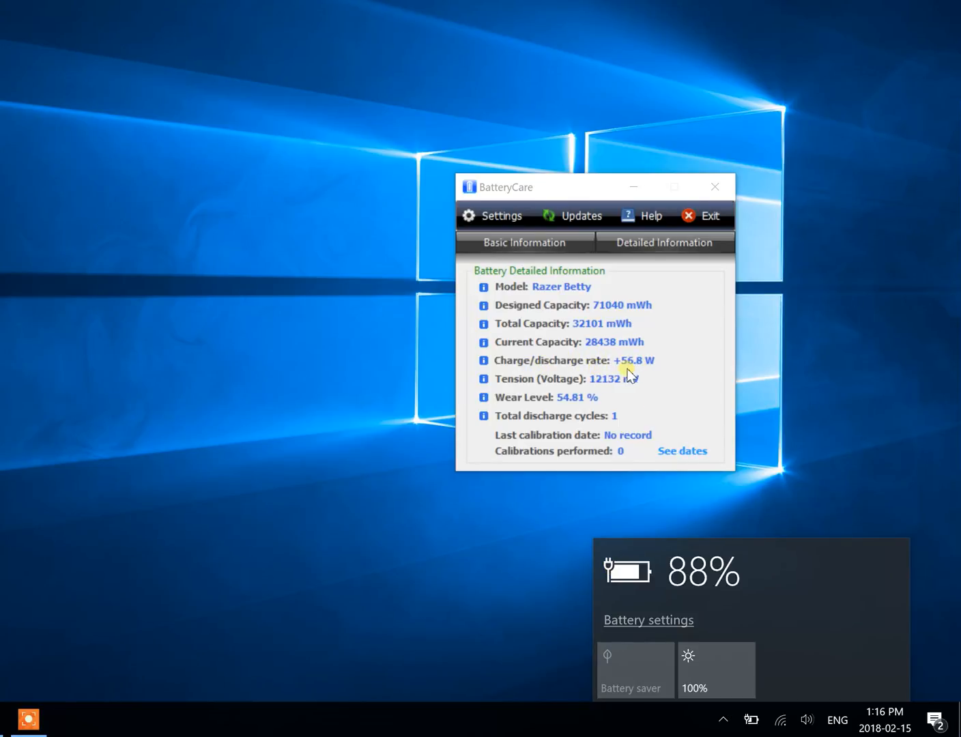
mouse_move(653, 377)
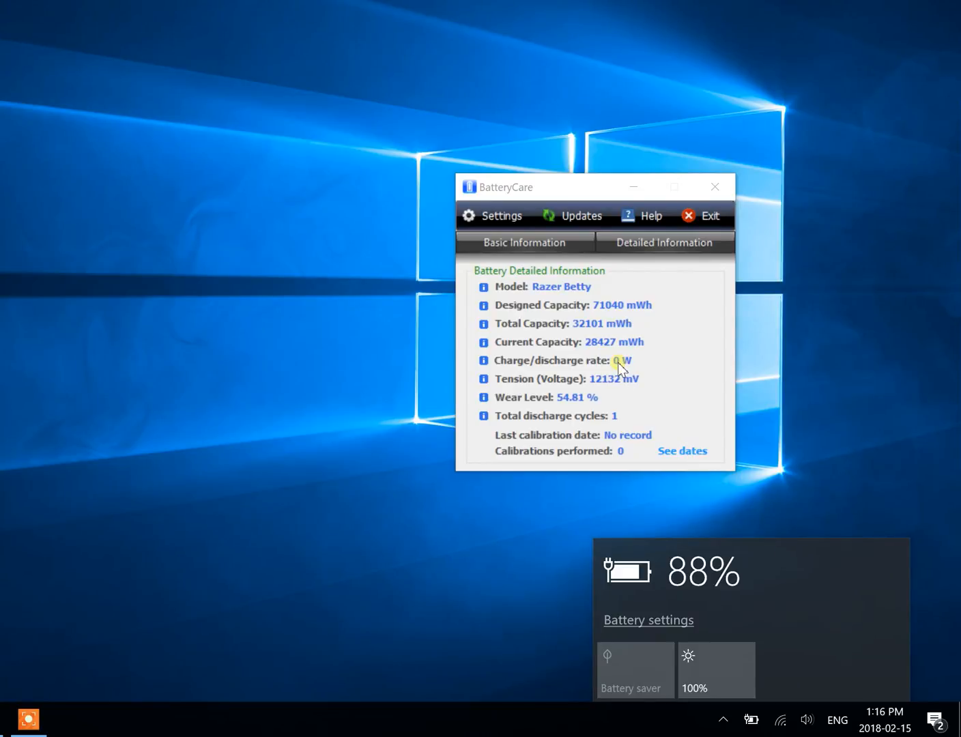
mouse_move(609, 356)
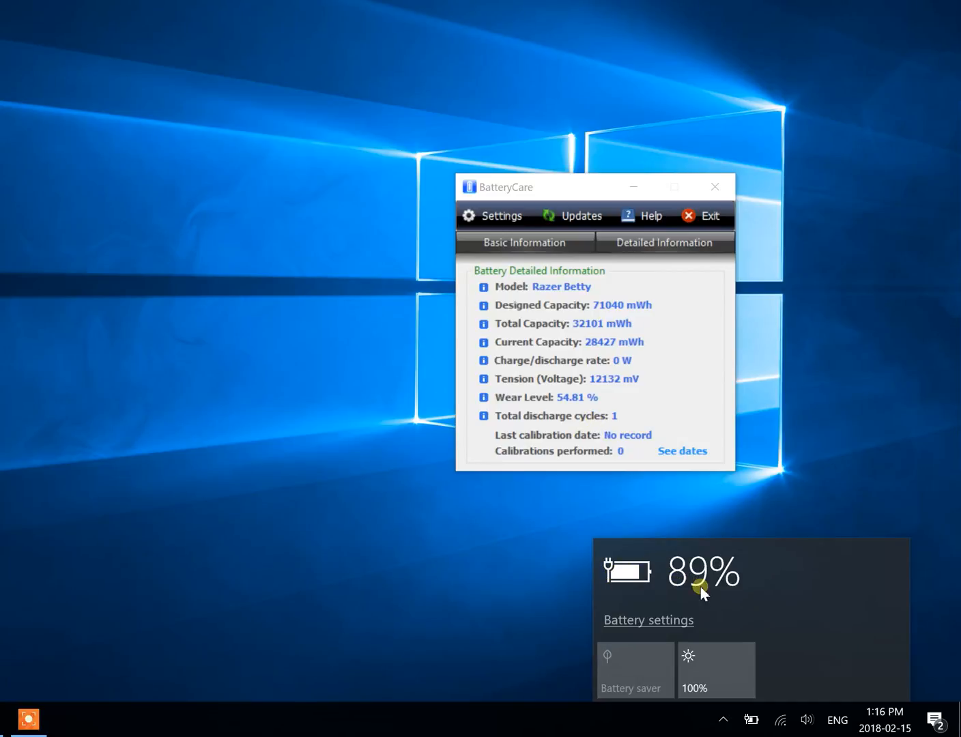
mouse_move(784, 609)
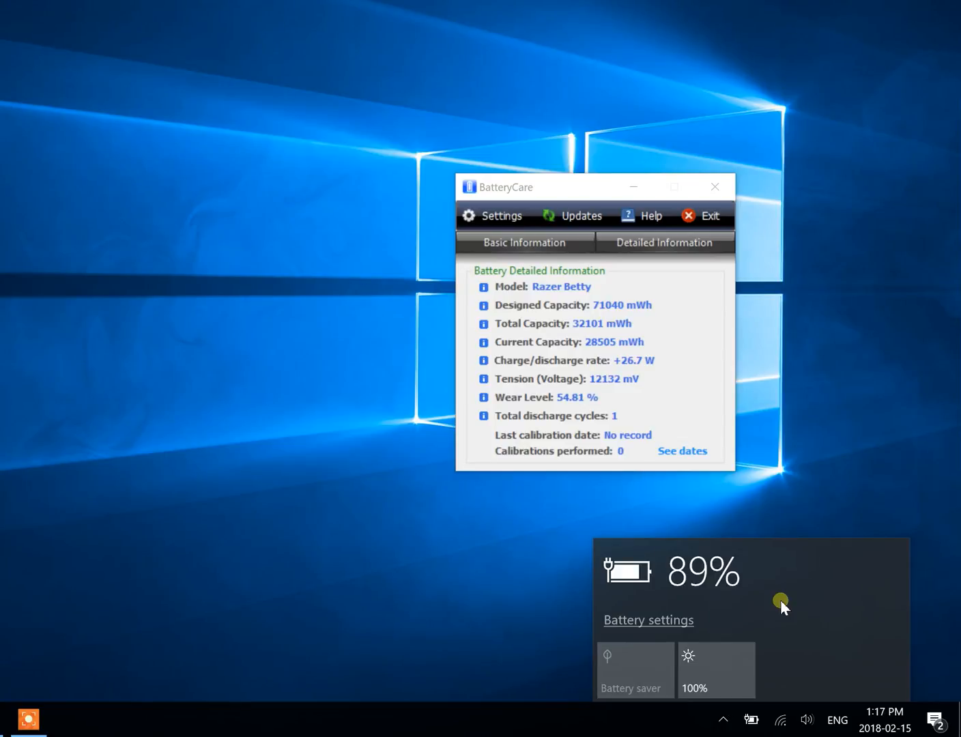
mouse_move(660, 383)
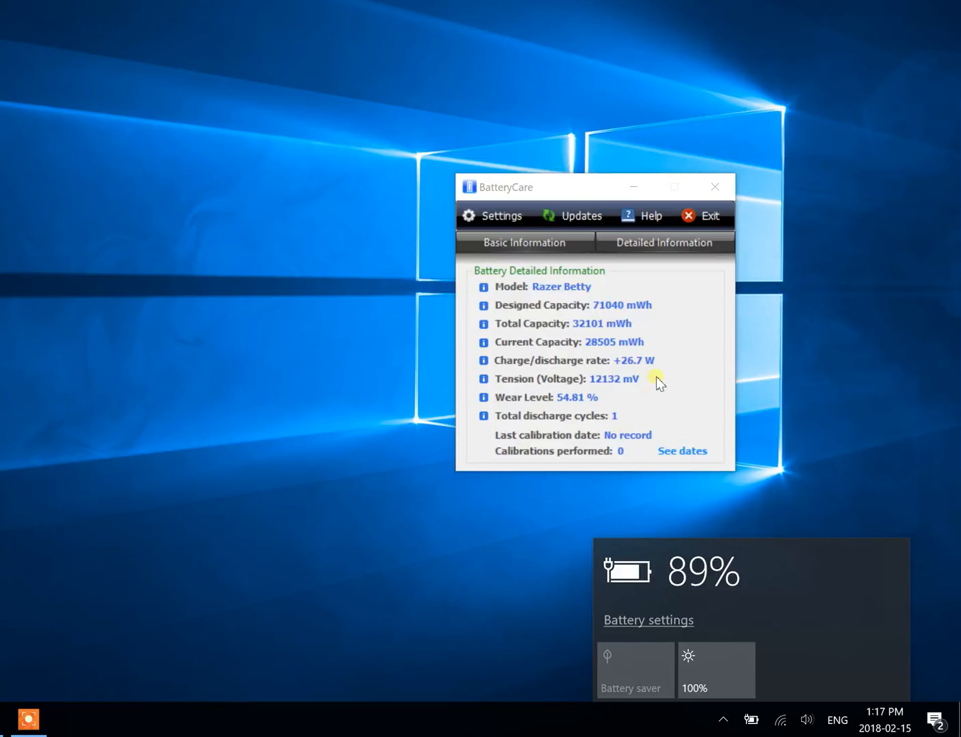
mouse_move(647, 377)
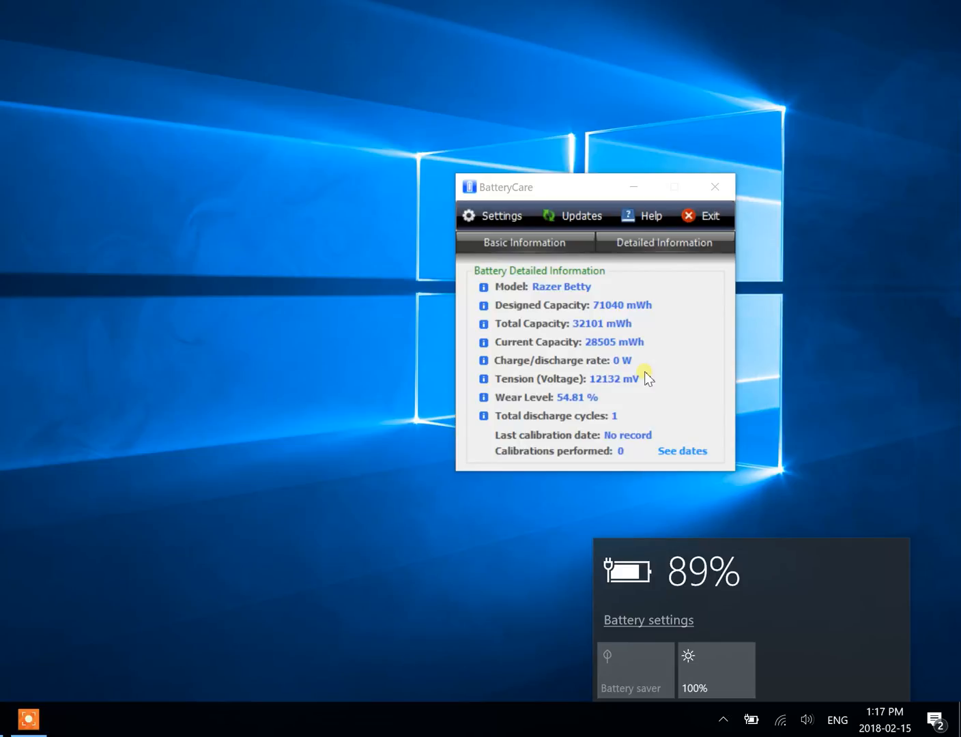
mouse_move(625, 429)
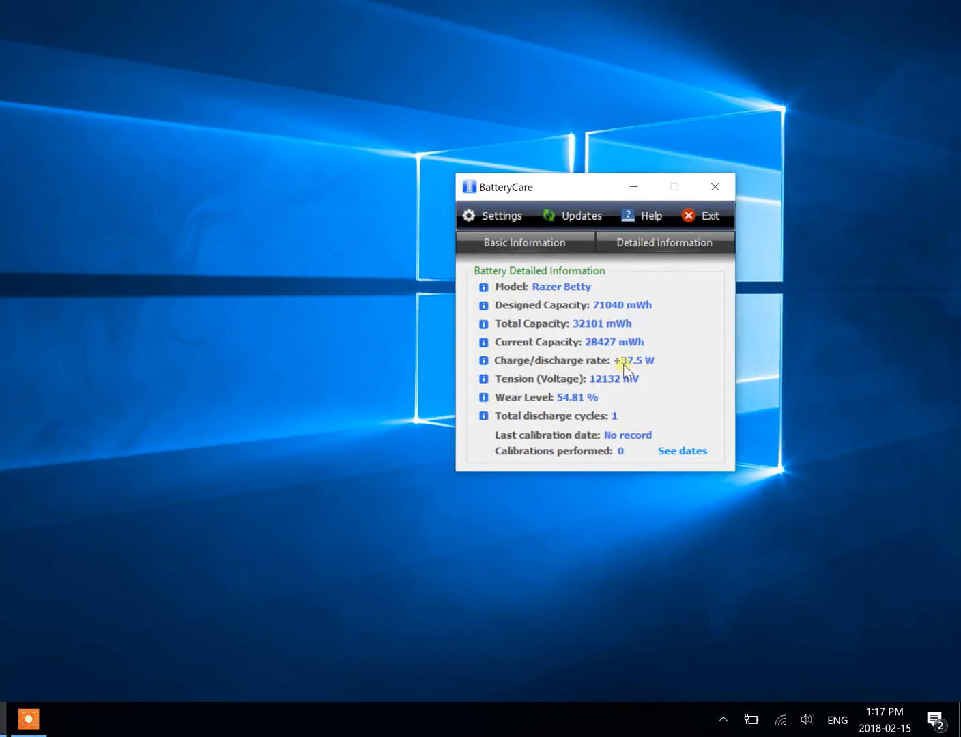
Step: Reopen the Windows battery flyout from the tray while BatteryCare reads +27.3 W
click(751, 720)
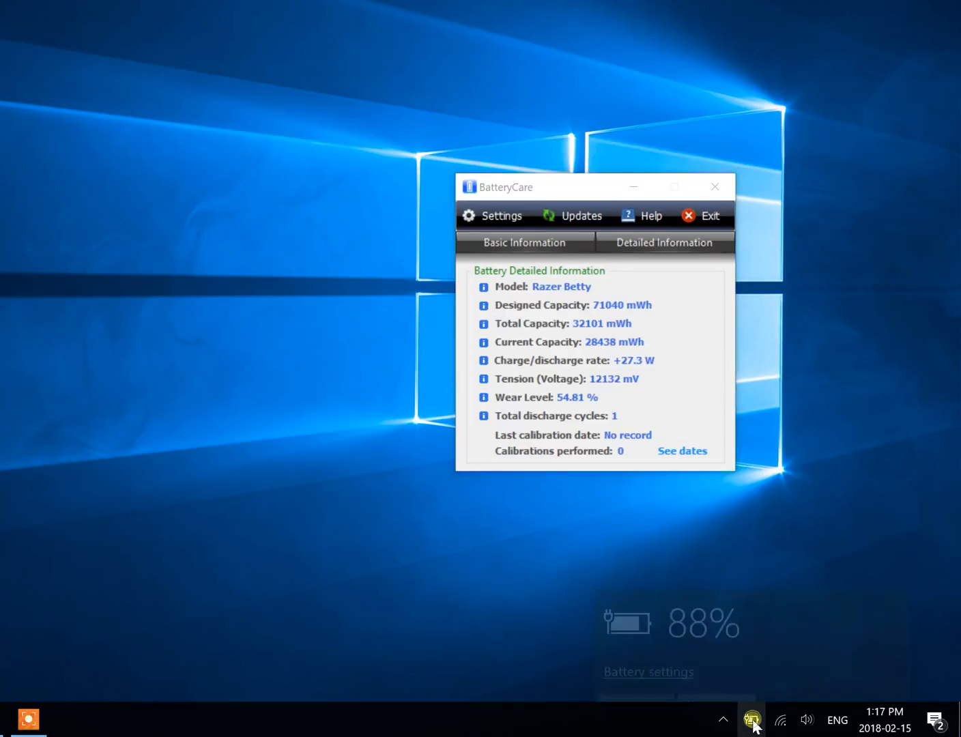
click(751, 720)
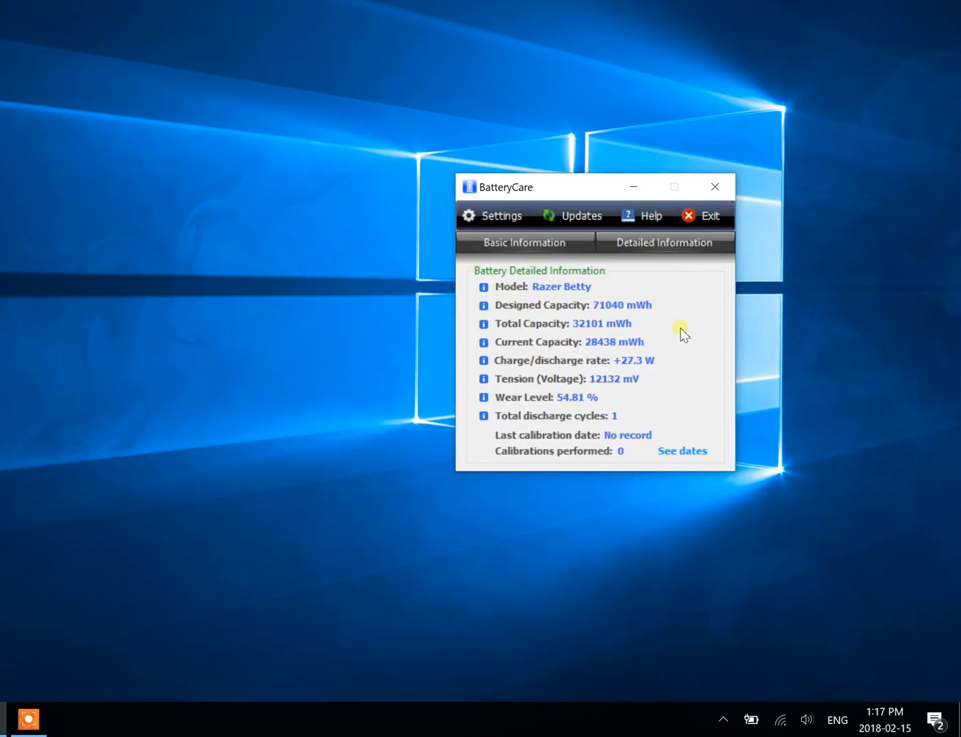
click(751, 720)
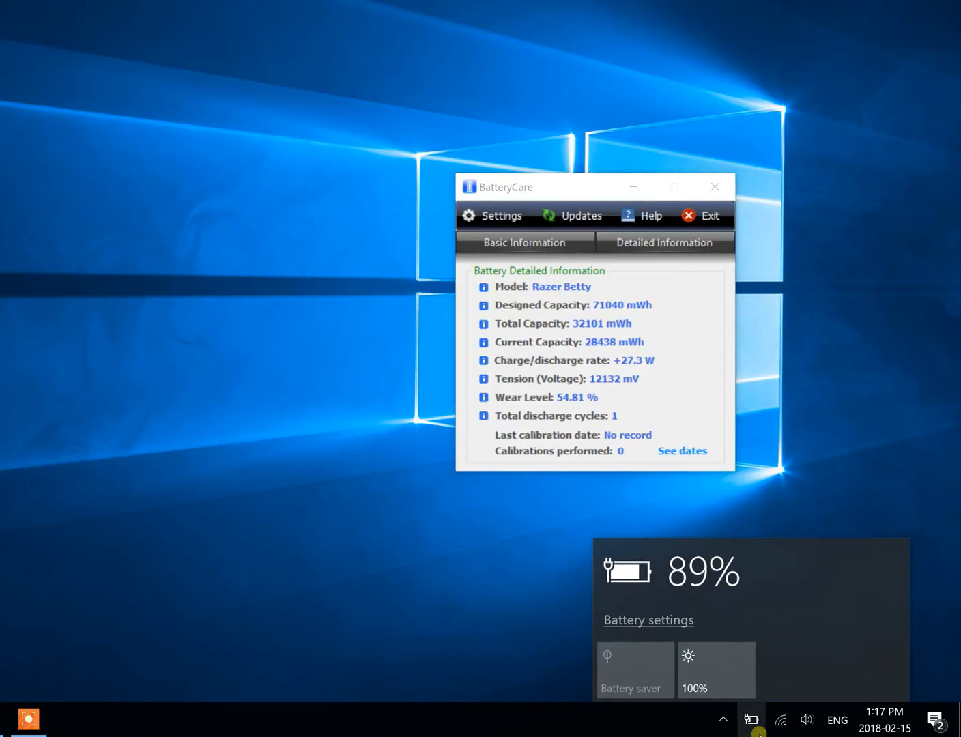